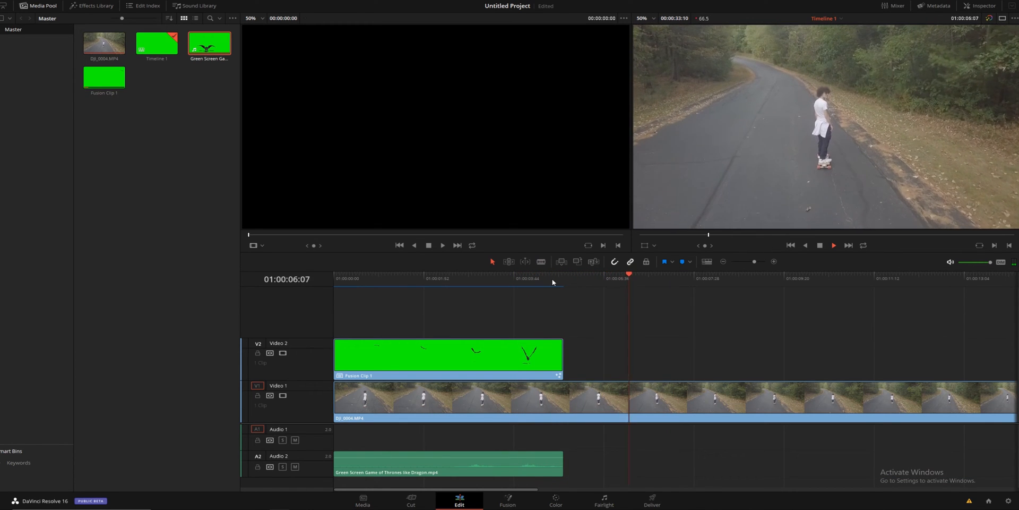
Step: Select the green-screen dragon clip on the timeline for removal
{"action": "left_click", "coordinate": [593, 278]}
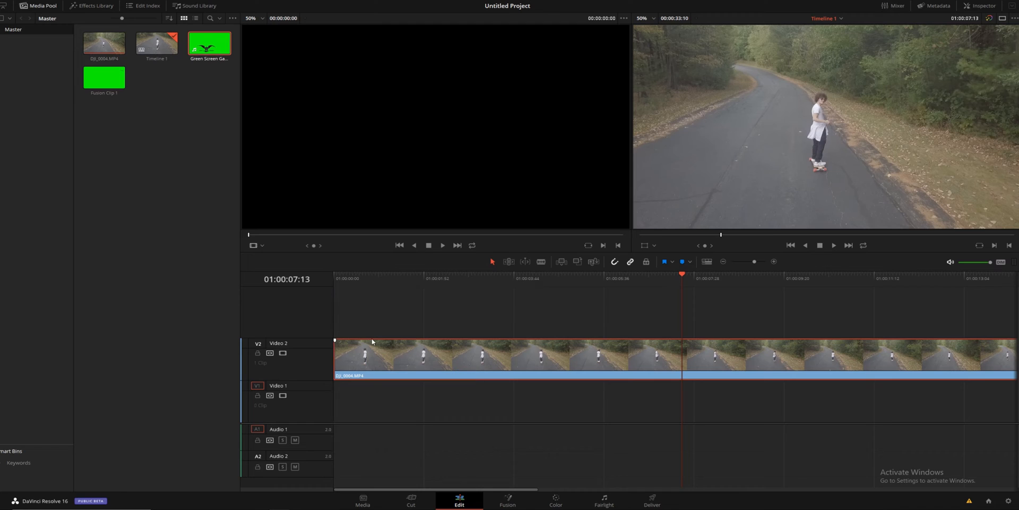
{"action": "mouse_move", "coordinate": [397, 354]}
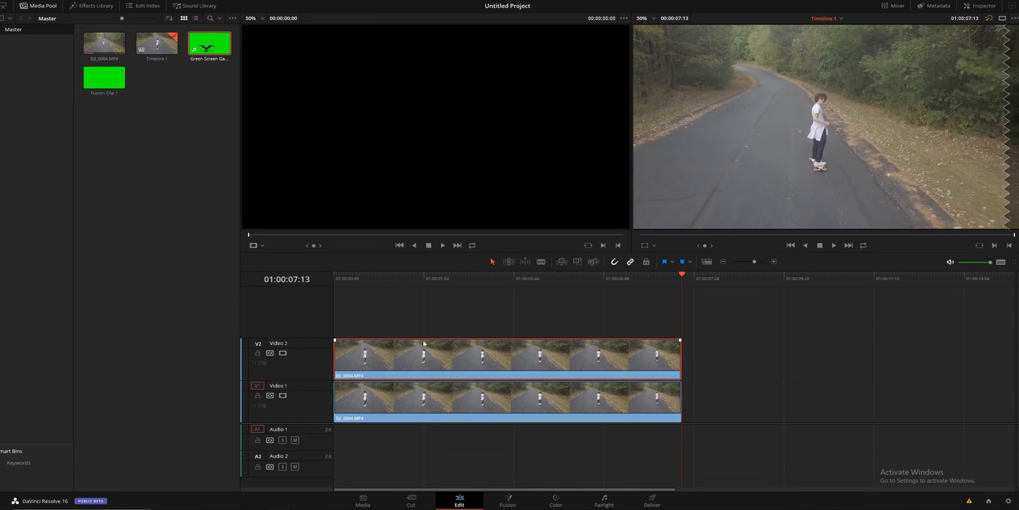
Step: Turn the upper skate clip copy into a new Fusion clip and open it on the Fusion page
{"action": "left_click", "coordinate": [508, 499]}
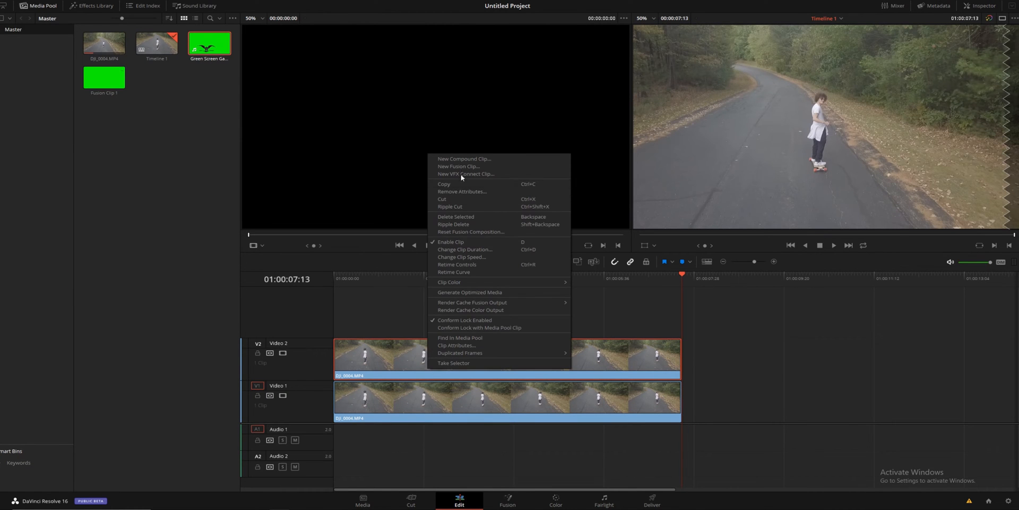
{"action": "left_click", "coordinate": [458, 166]}
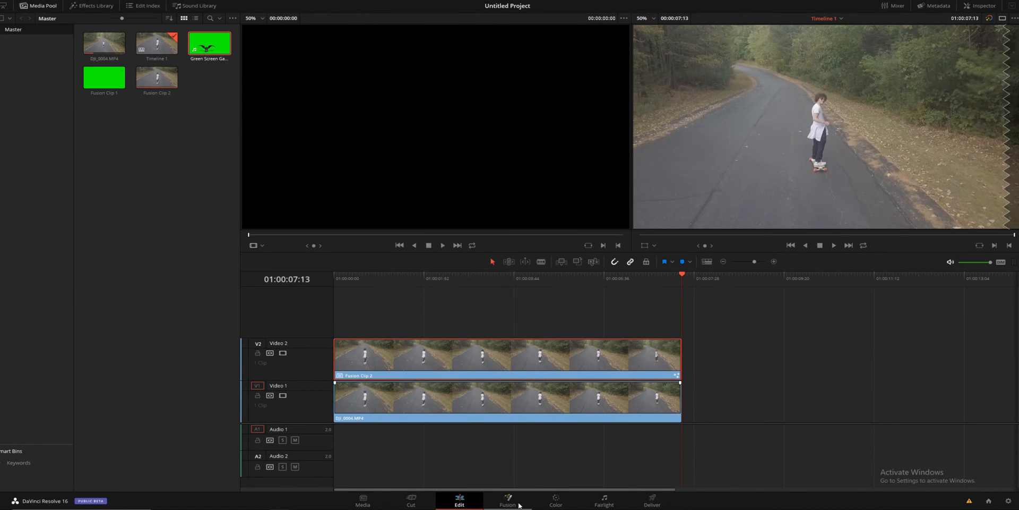
{"action": "left_click", "coordinate": [507, 501]}
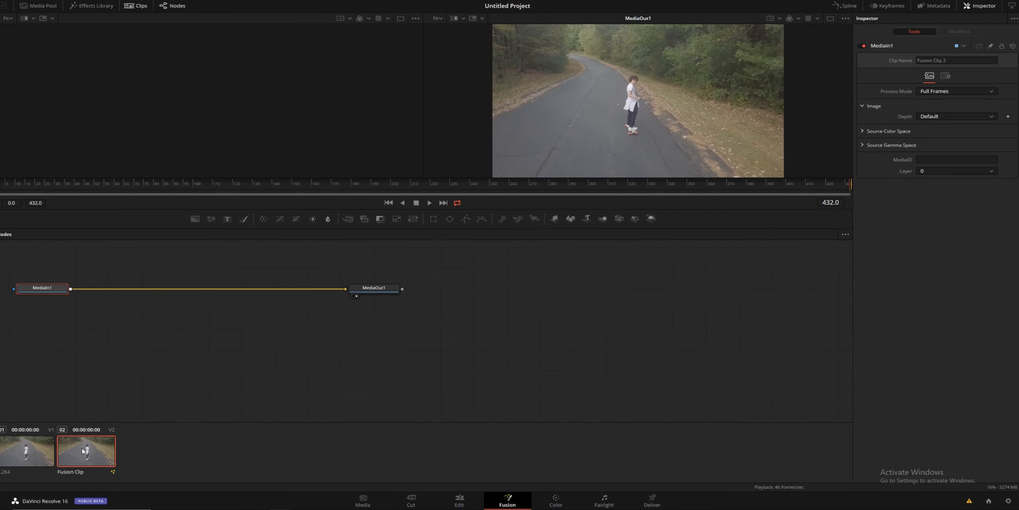
Step: Tidy the node graph, select MediaIn1 and attach a Rectangle mask to it
{"action": "left_click_drag", "start_coordinate": [33, 257], "coordinate": [462, 310]}
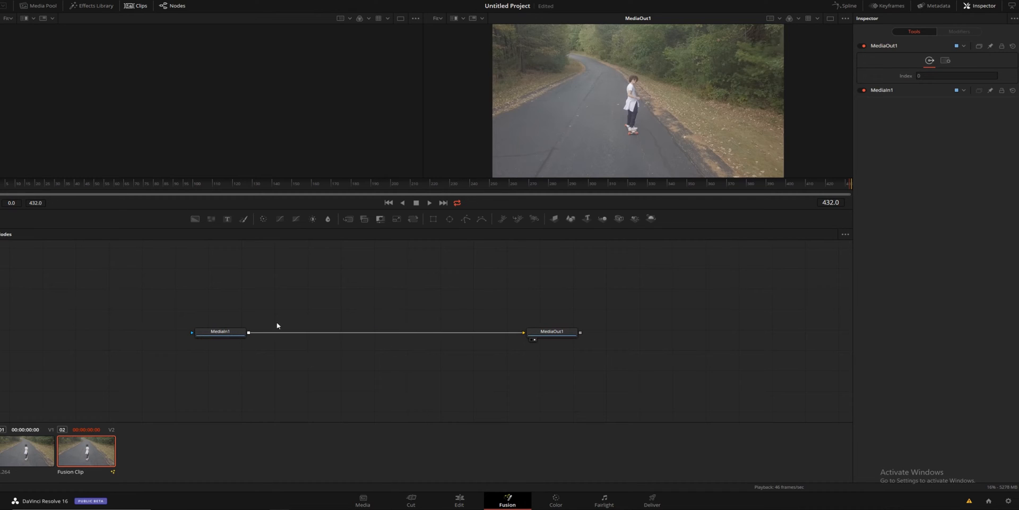
{"action": "left_click_drag", "start_coordinate": [221, 331], "coordinate": [139, 309]}
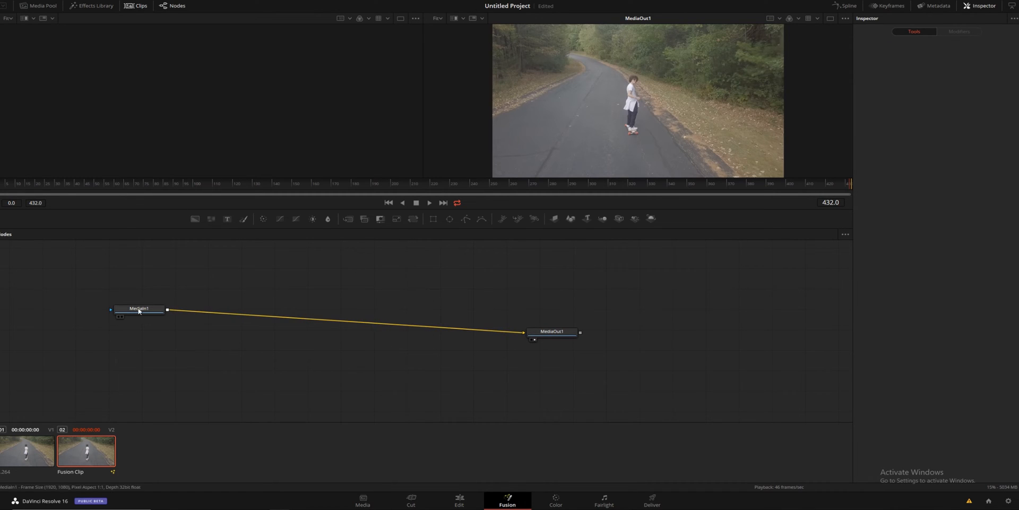
{"action": "left_click", "coordinate": [138, 308]}
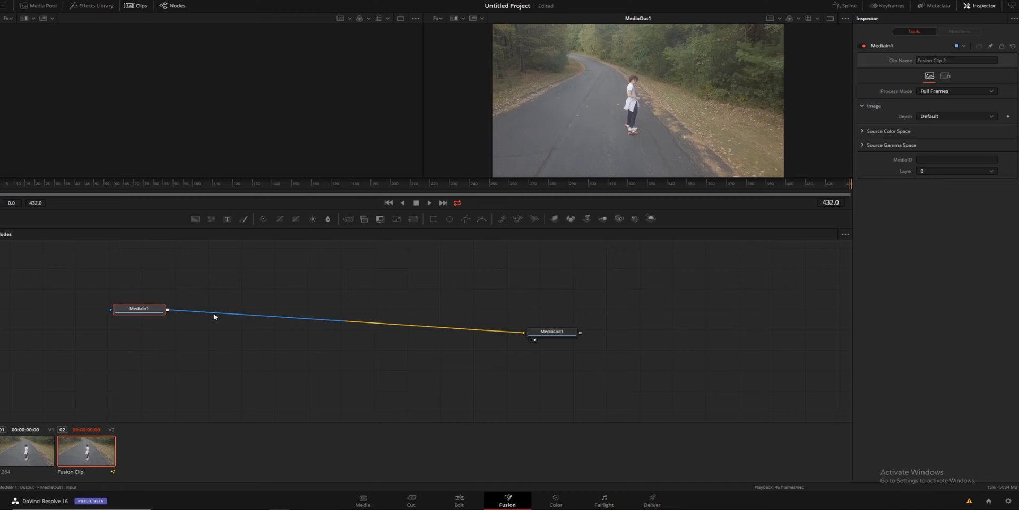
{"action": "mouse_move", "coordinate": [350, 325]}
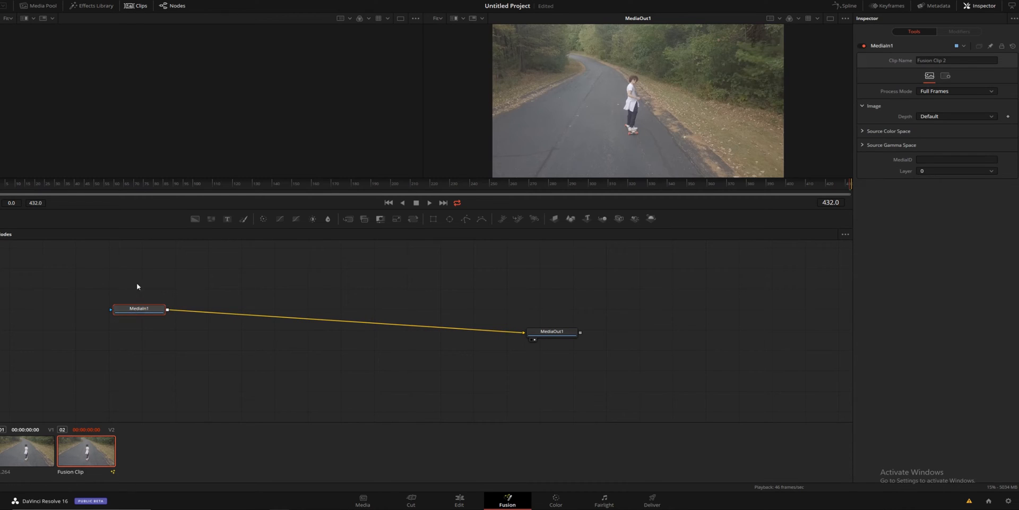
{"action": "mouse_move", "coordinate": [450, 249]}
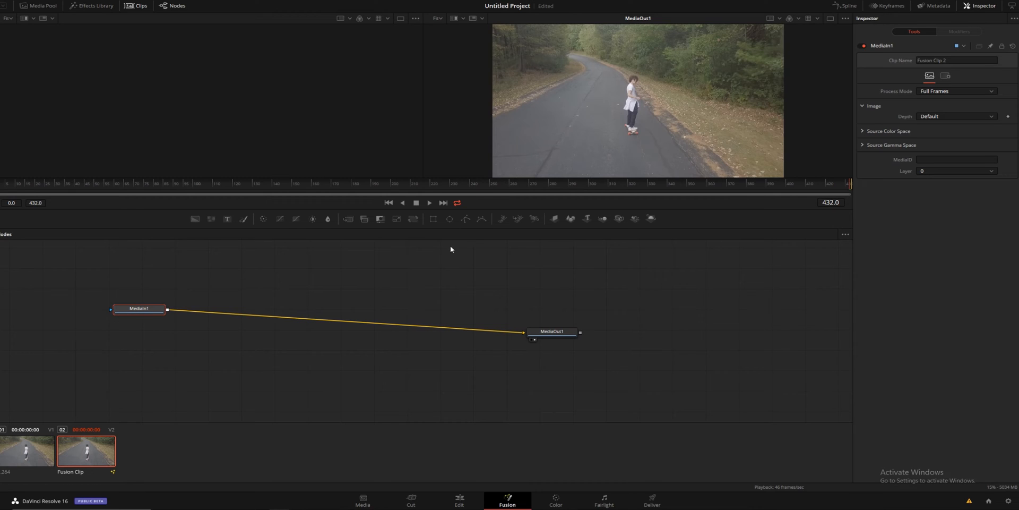
{"action": "left_click", "coordinate": [432, 218]}
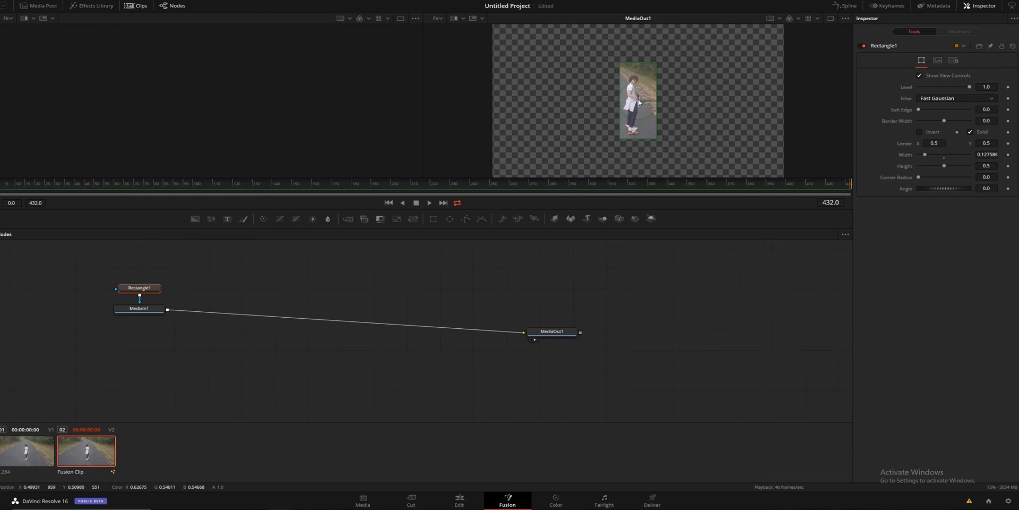
Step: Insert Transform1 between MediaIn1 and MediaOut1 and drag the masked skater left and up
{"action": "left_click_drag", "start_coordinate": [639, 101], "coordinate": [634, 102]}
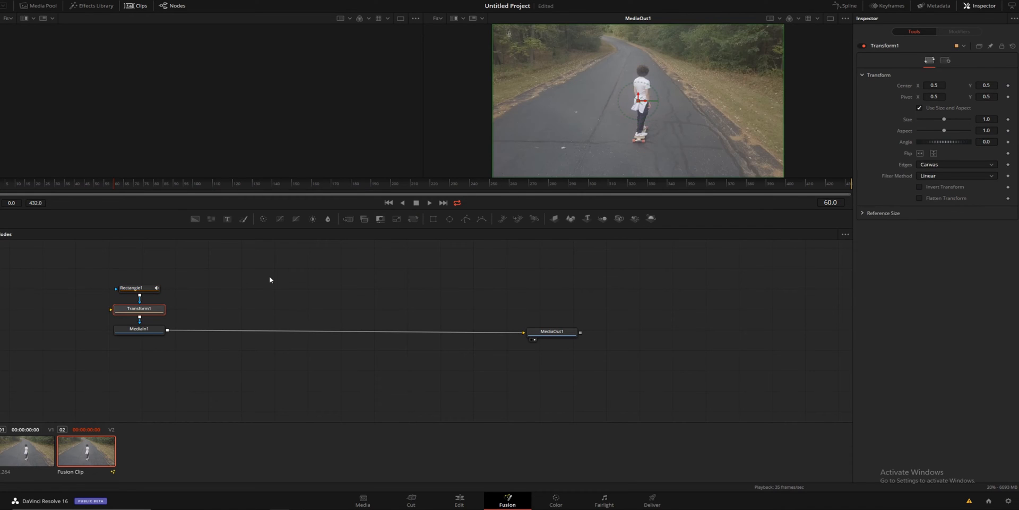
{"action": "left_click_drag", "start_coordinate": [139, 307], "coordinate": [296, 295]}
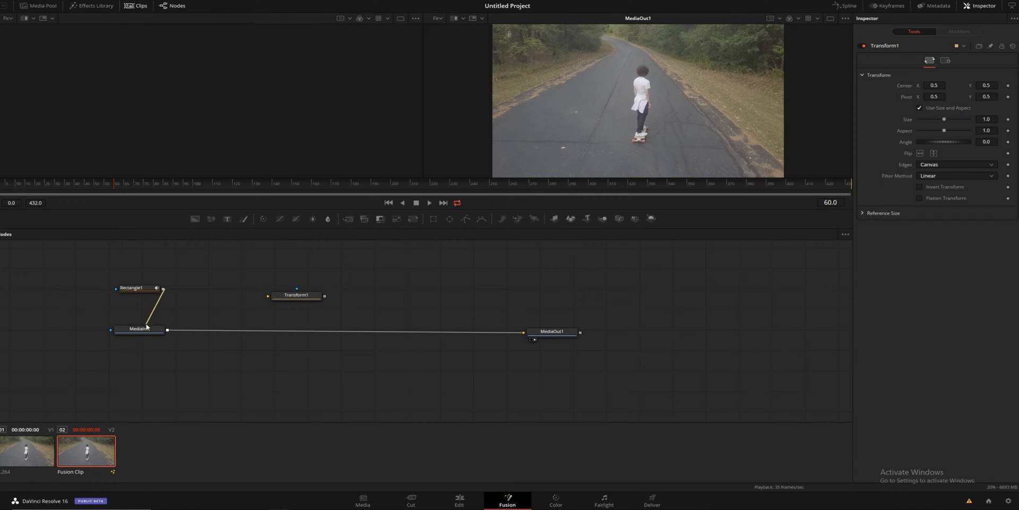
{"action": "left_click_drag", "start_coordinate": [296, 295], "coordinate": [260, 329]}
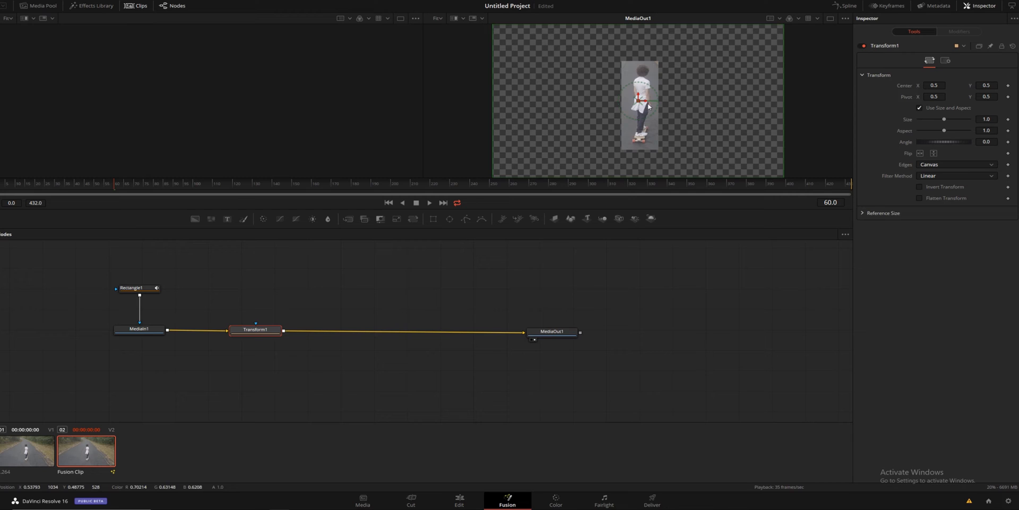
{"action": "left_click_drag", "start_coordinate": [640, 108], "coordinate": [526, 123]}
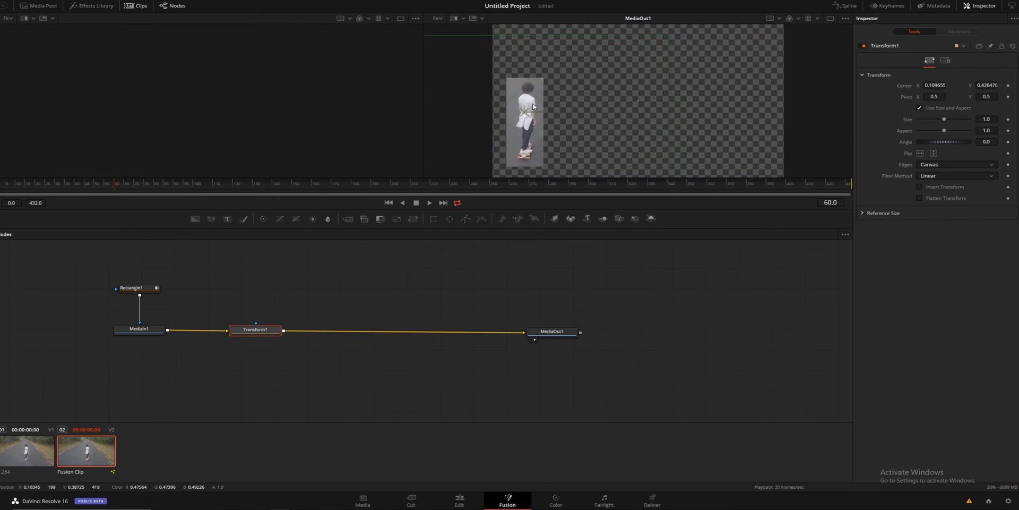
{"action": "left_click_drag", "start_coordinate": [524, 119], "coordinate": [637, 88]}
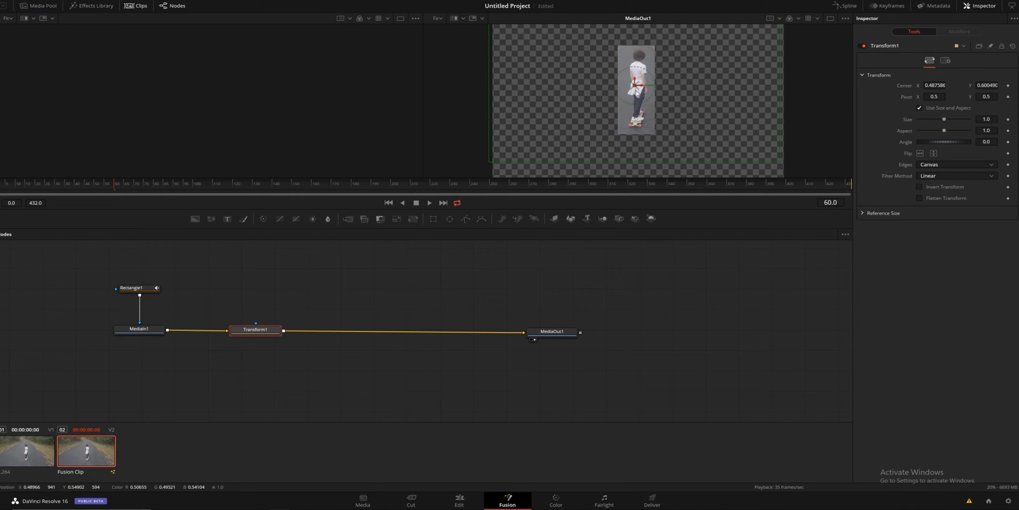
{"action": "left_click_drag", "start_coordinate": [637, 88], "coordinate": [523, 72]}
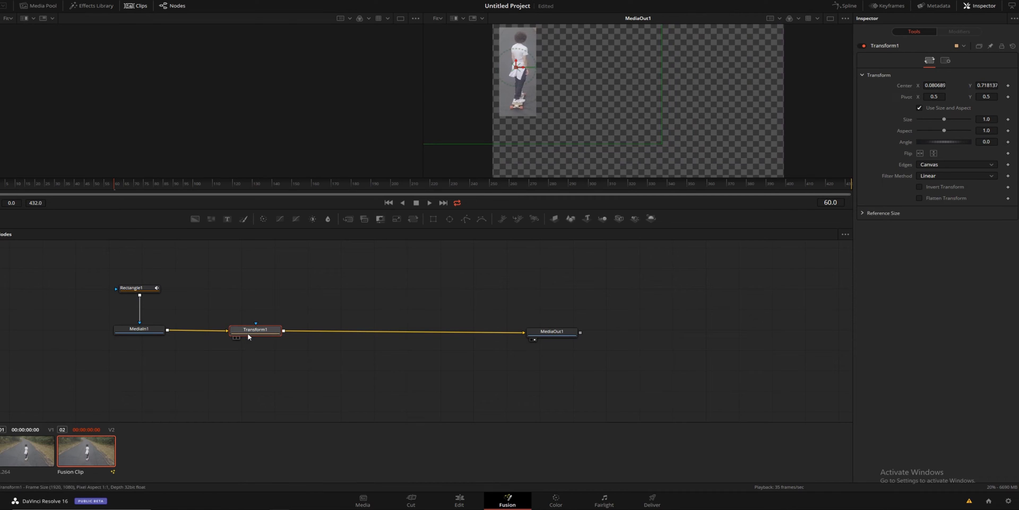
{"action": "left_click_drag", "start_coordinate": [255, 329], "coordinate": [200, 328]}
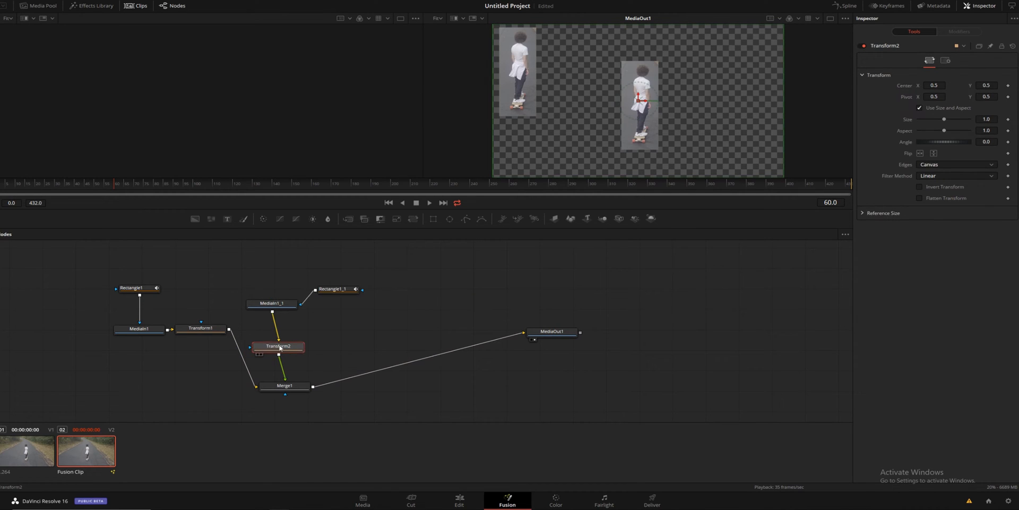
Step: Position the second mask node, select Transform2 and slide the second skater to the right edge
{"action": "left_click_drag", "start_coordinate": [334, 287], "coordinate": [273, 278]}
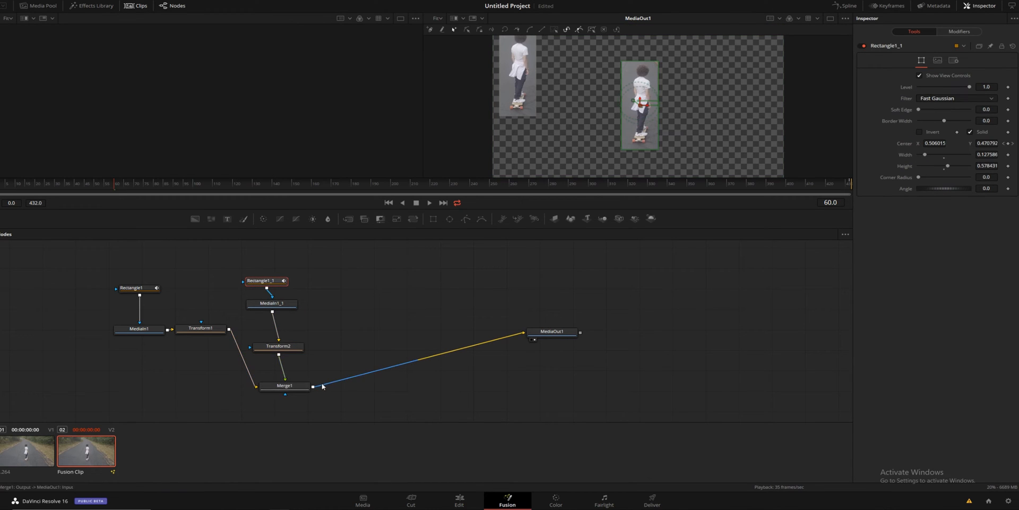
{"action": "left_click", "coordinate": [284, 386]}
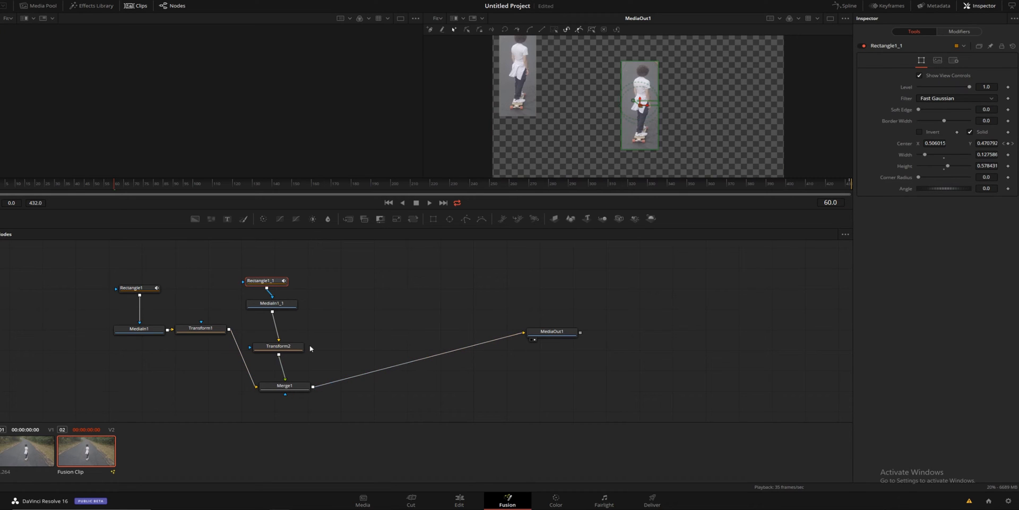
{"action": "left_click", "coordinate": [278, 346]}
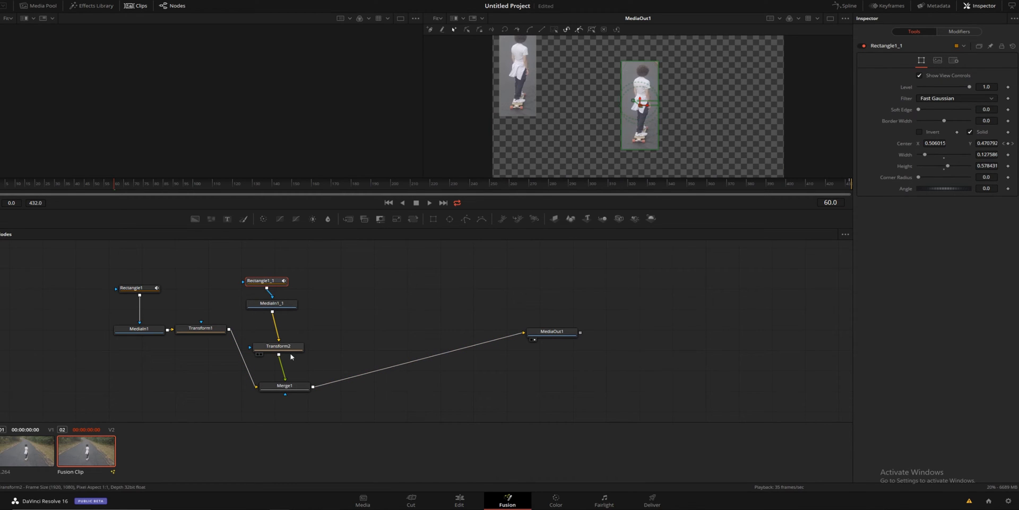
{"action": "left_click", "coordinate": [278, 345]}
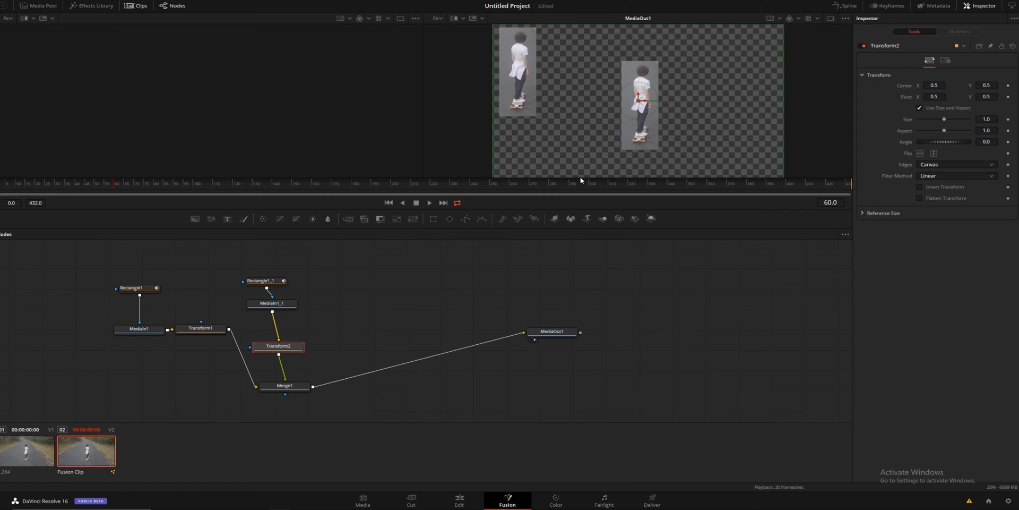
{"action": "left_click_drag", "start_coordinate": [640, 110], "coordinate": [711, 94]}
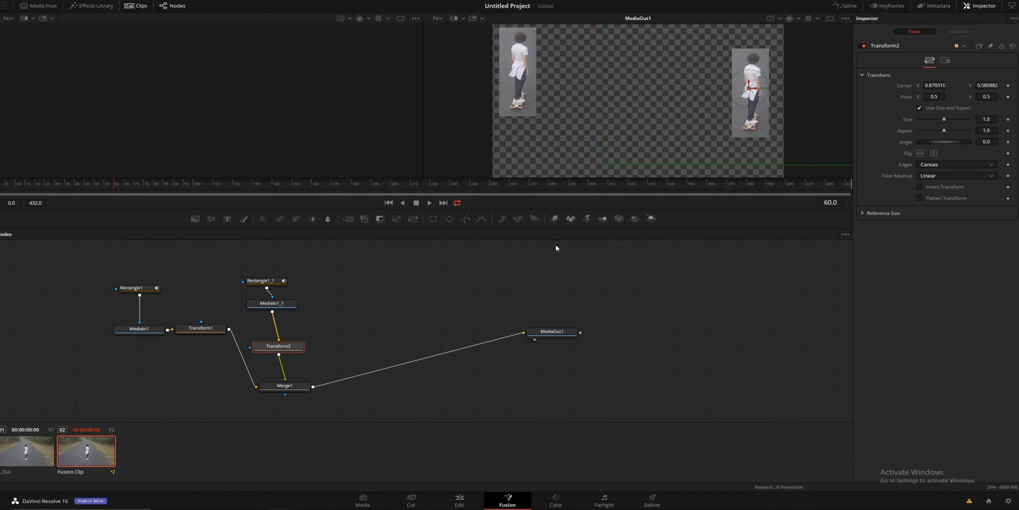
{"action": "mouse_move", "coordinate": [724, 83]}
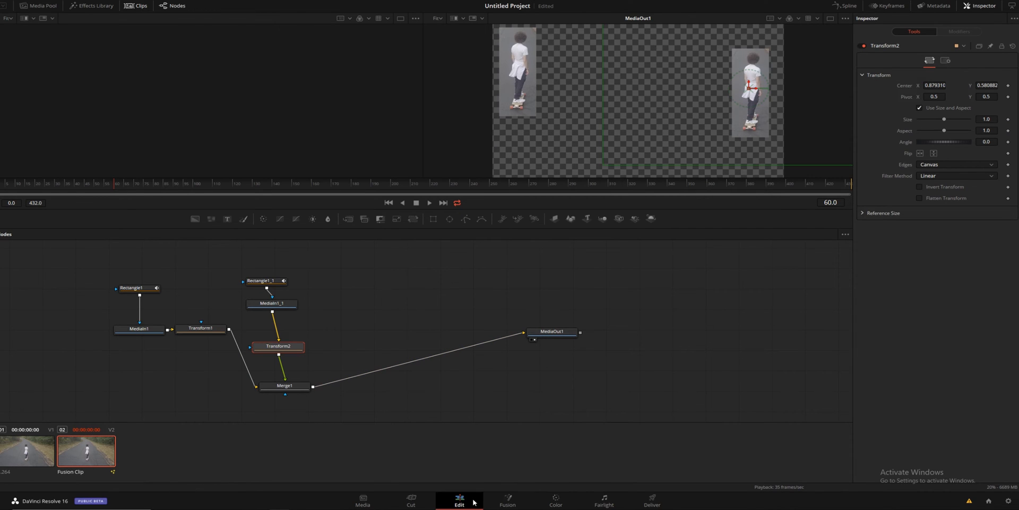
{"action": "left_click", "coordinate": [459, 500]}
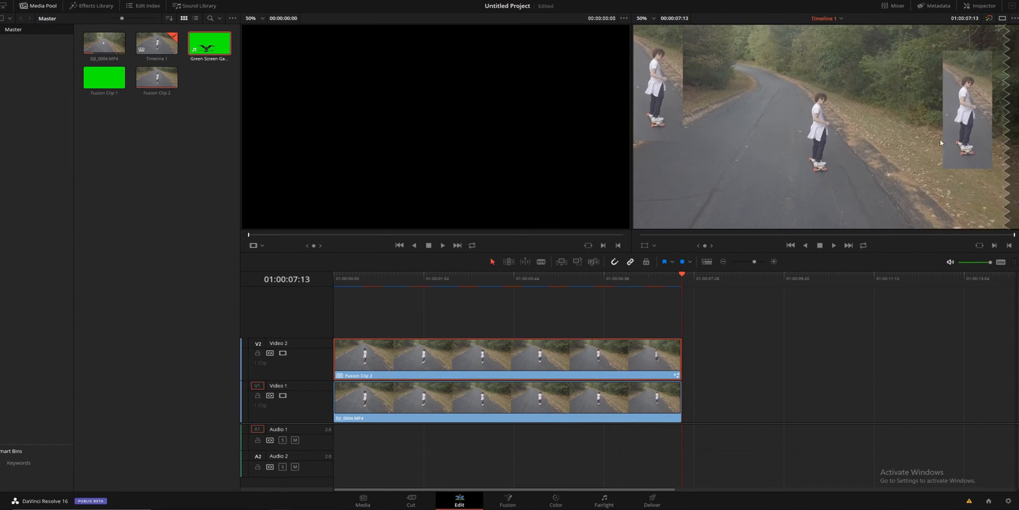
Step: Go back to the Fusion page's node compositing workspace
{"action": "left_click", "coordinate": [507, 498]}
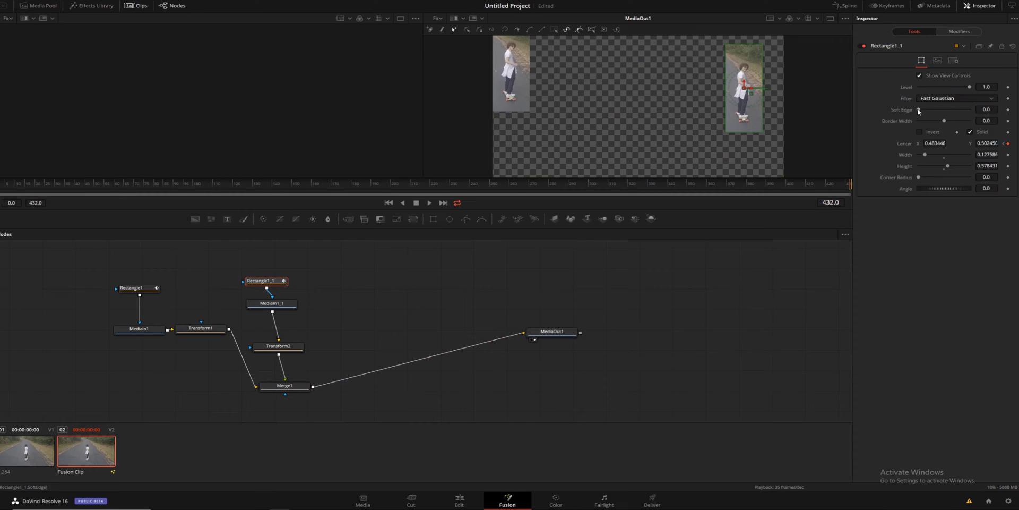
Step: Raise Soft Edge on the right skater's Rectangle1_1 and left skater's Rectangle1 masks
{"action": "left_click_drag", "start_coordinate": [917, 109], "coordinate": [936, 110]}
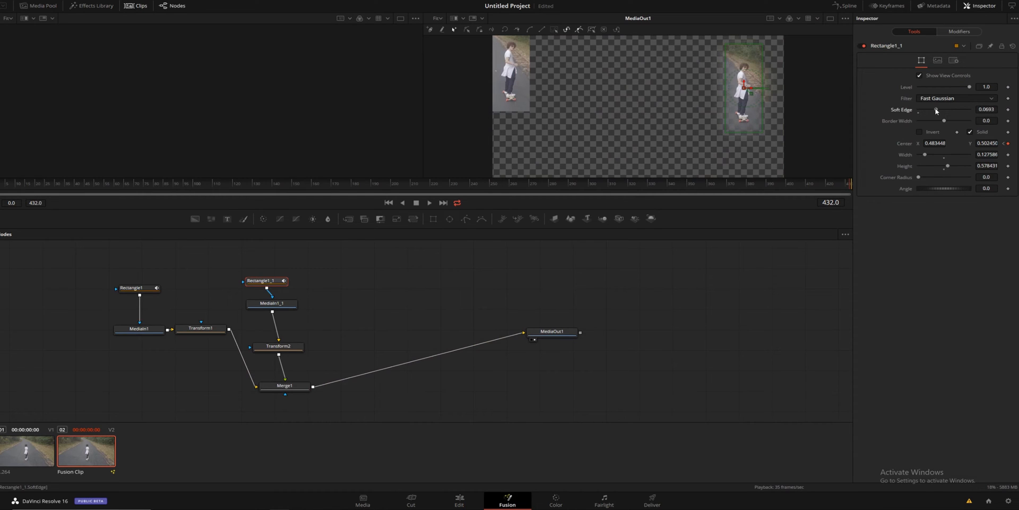
{"action": "left_click", "coordinate": [138, 288]}
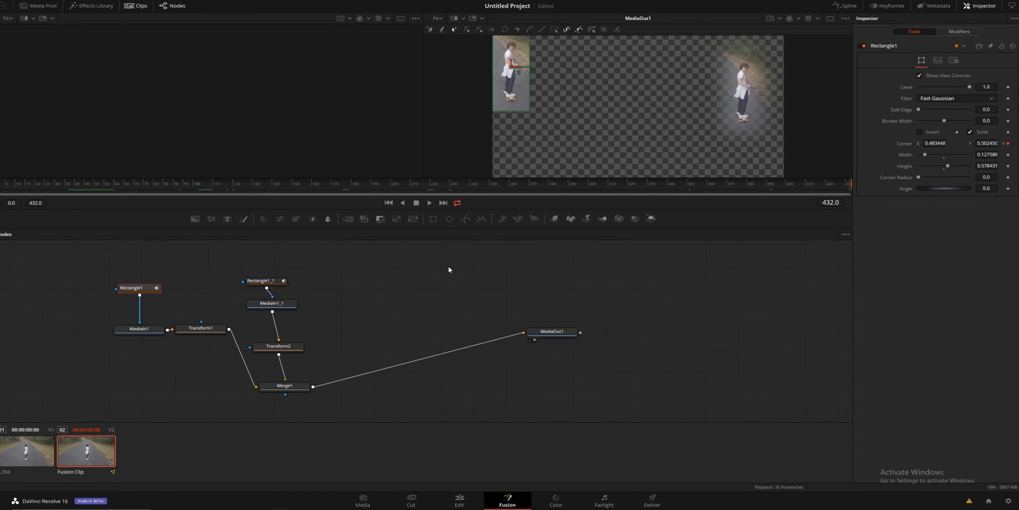
{"action": "left_click_drag", "start_coordinate": [918, 109], "coordinate": [936, 110]}
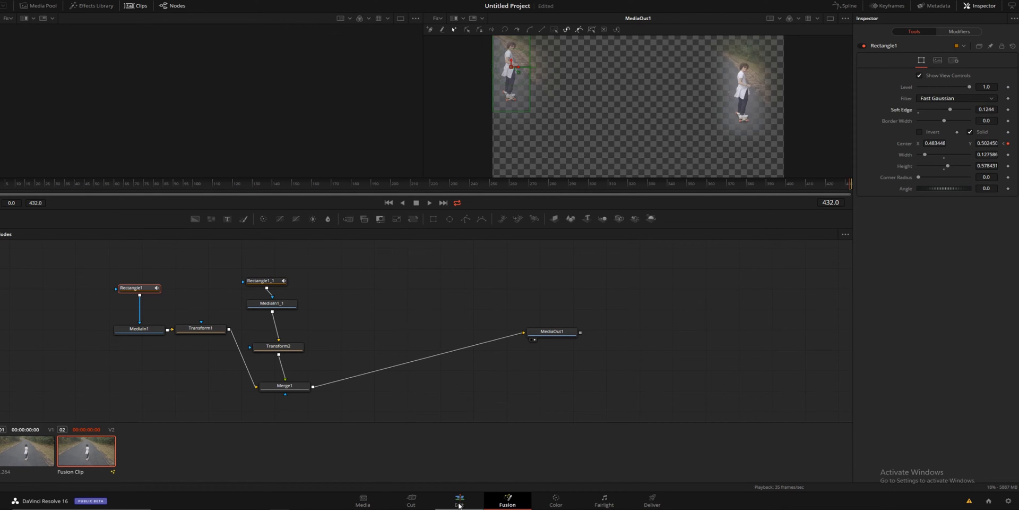
{"action": "left_click", "coordinate": [459, 500]}
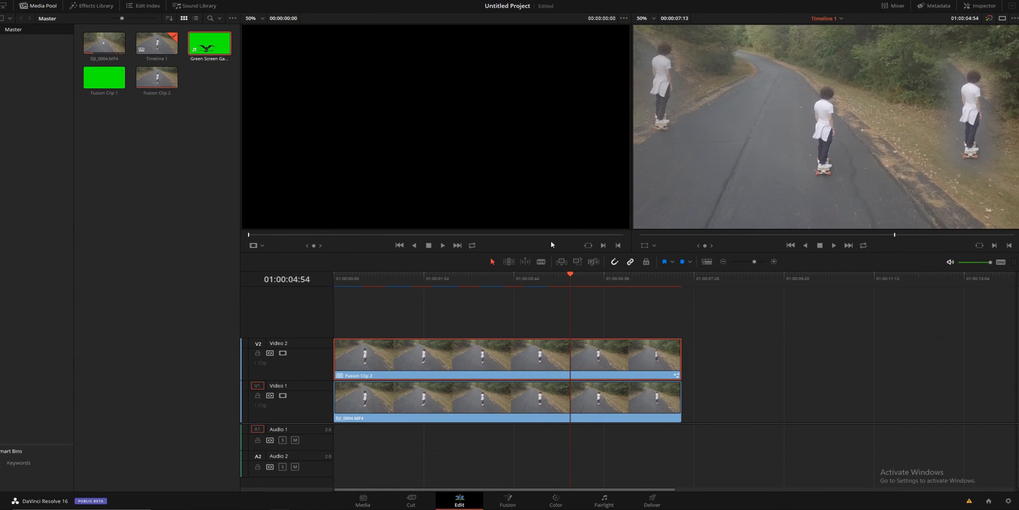
{"action": "mouse_move", "coordinate": [537, 252]}
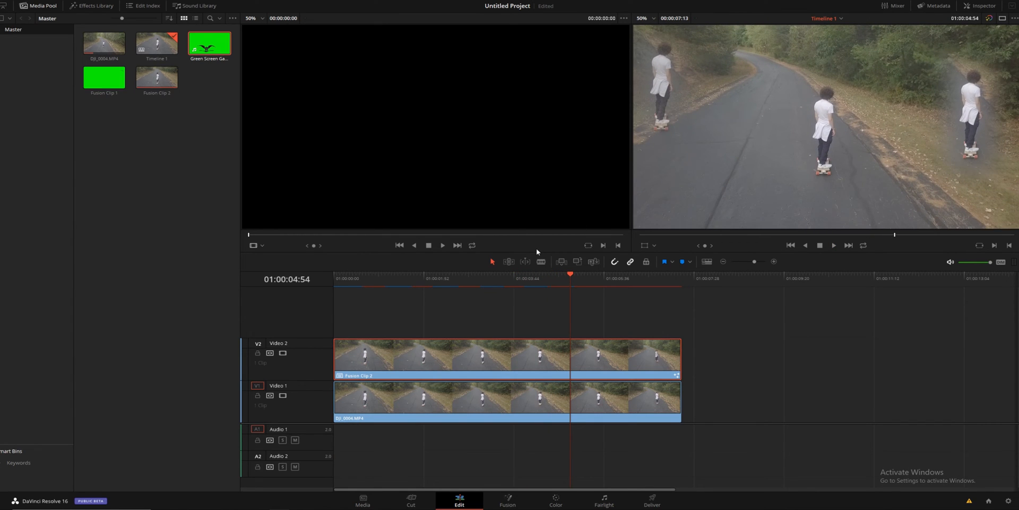
{"action": "mouse_move", "coordinate": [691, 127]}
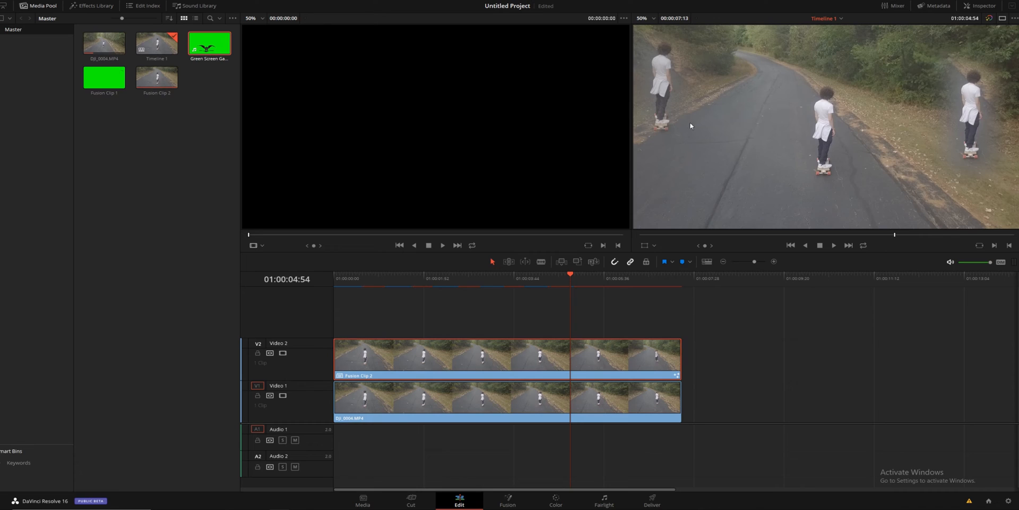